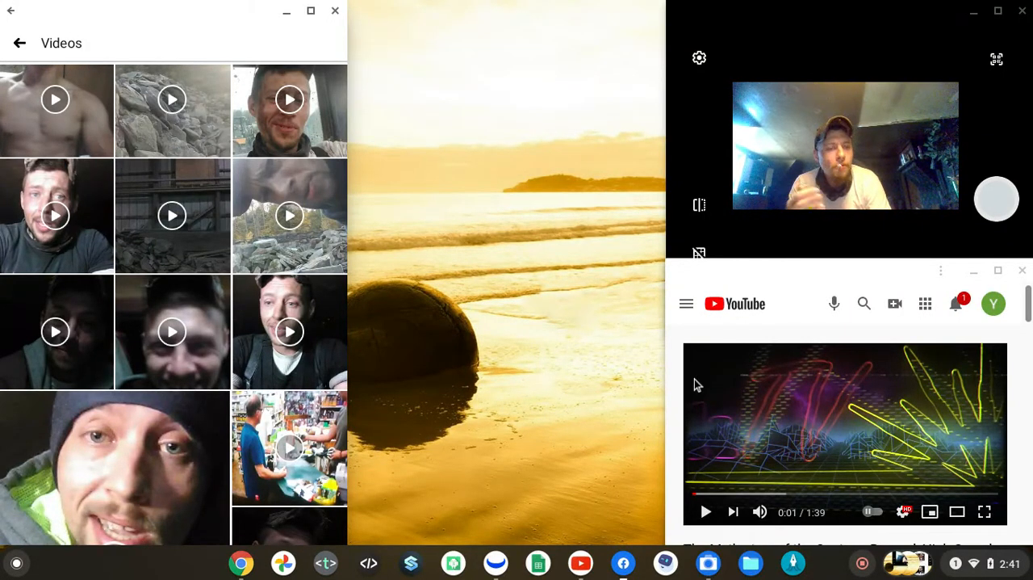
mouse_move(752, 434)
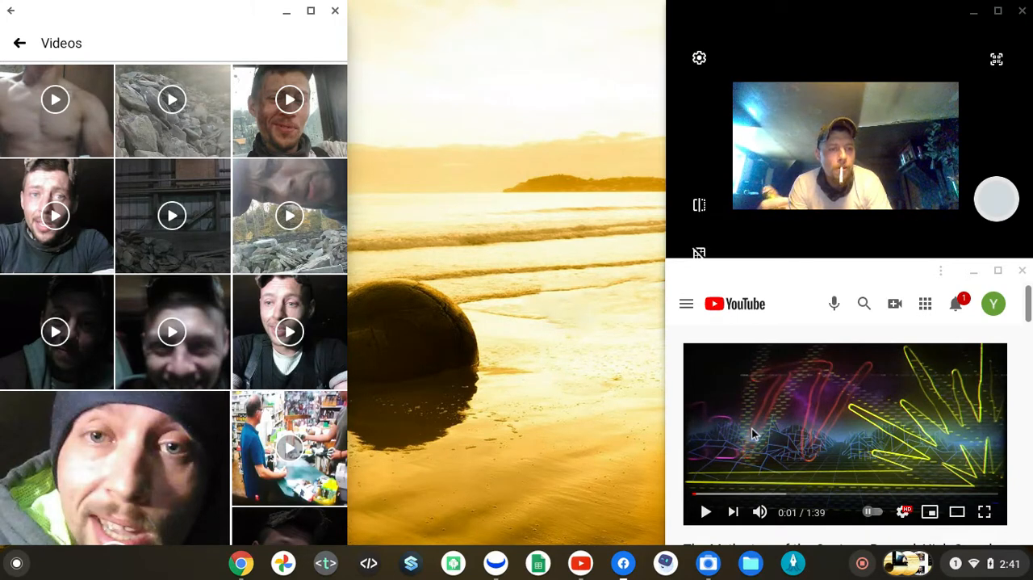
mouse_move(790, 452)
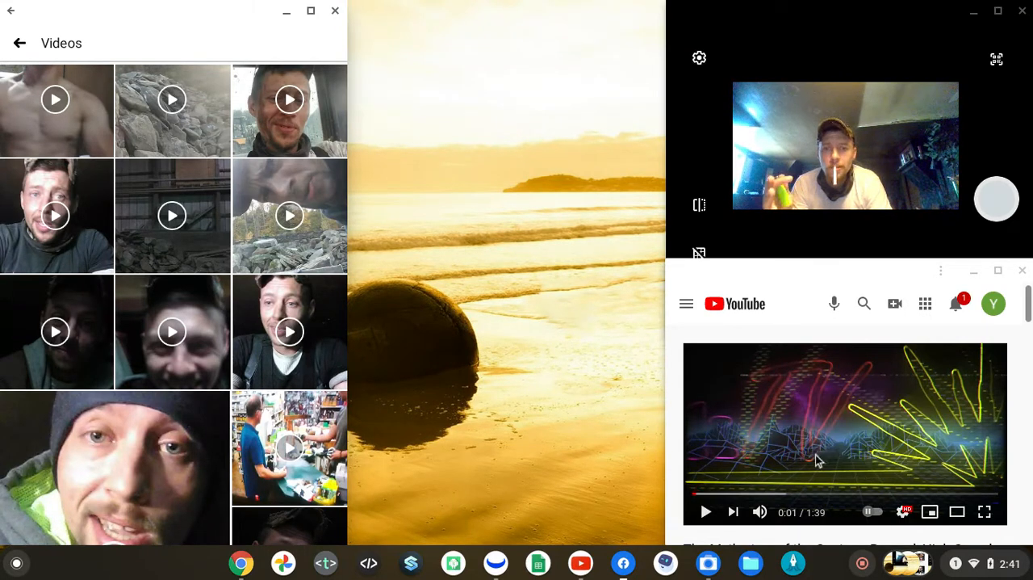
Start playing the short YouTube video beside the APH chart
click(705, 511)
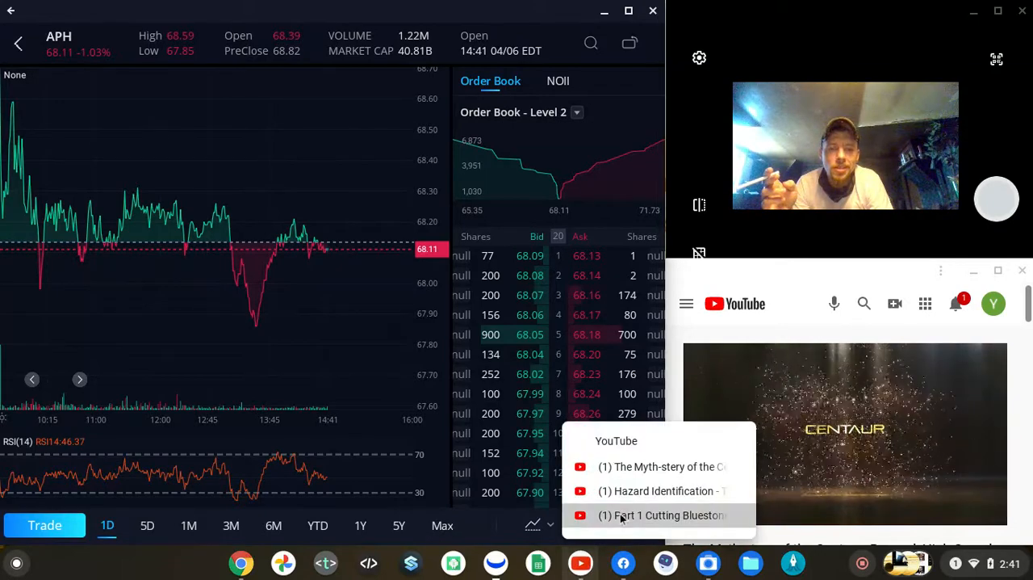
Play the Myth-stery video through to its 1:39 end
click(662, 515)
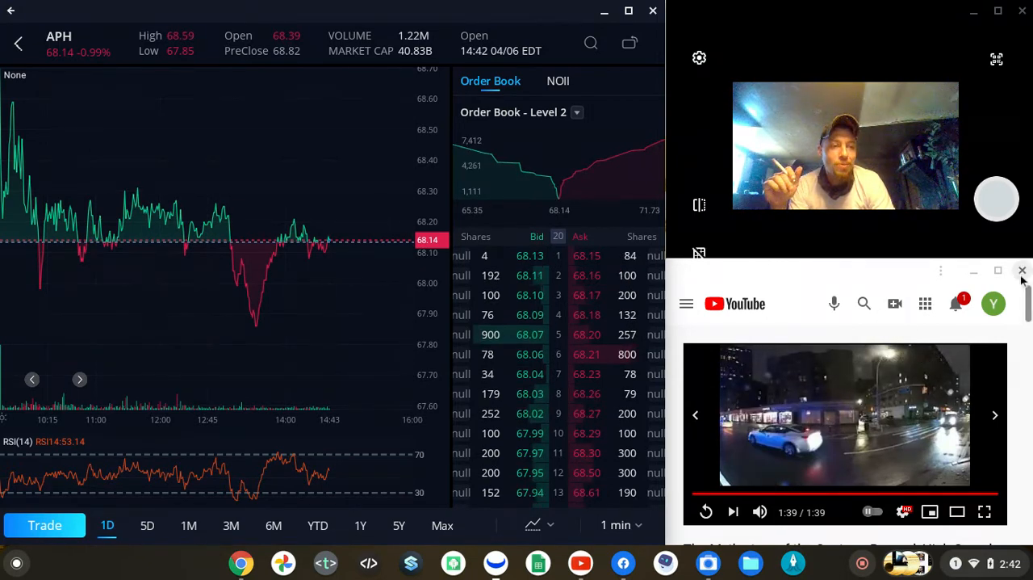
Close the finished video window and bring the Hazard Identification video forward
click(1022, 270)
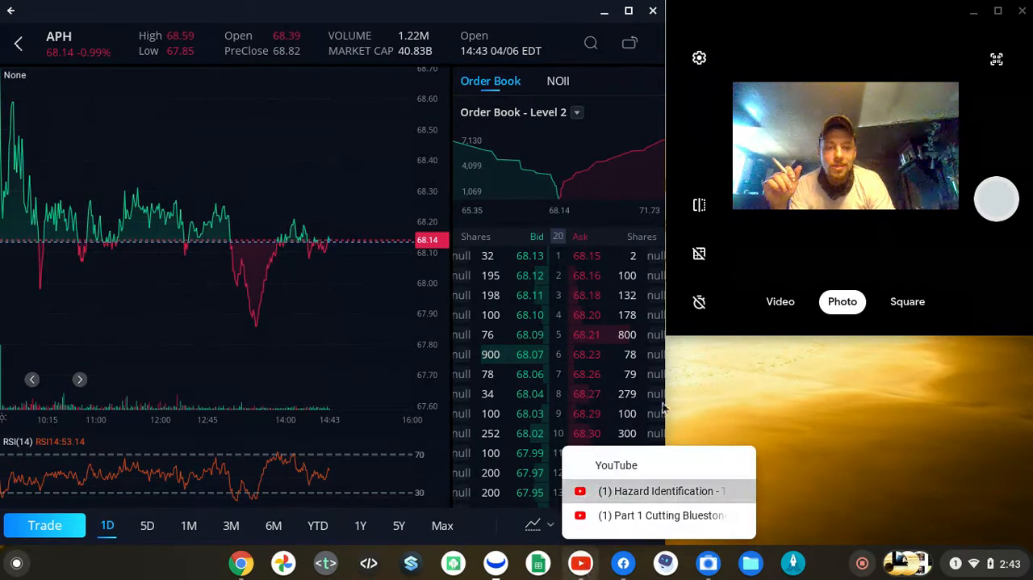
click(657, 491)
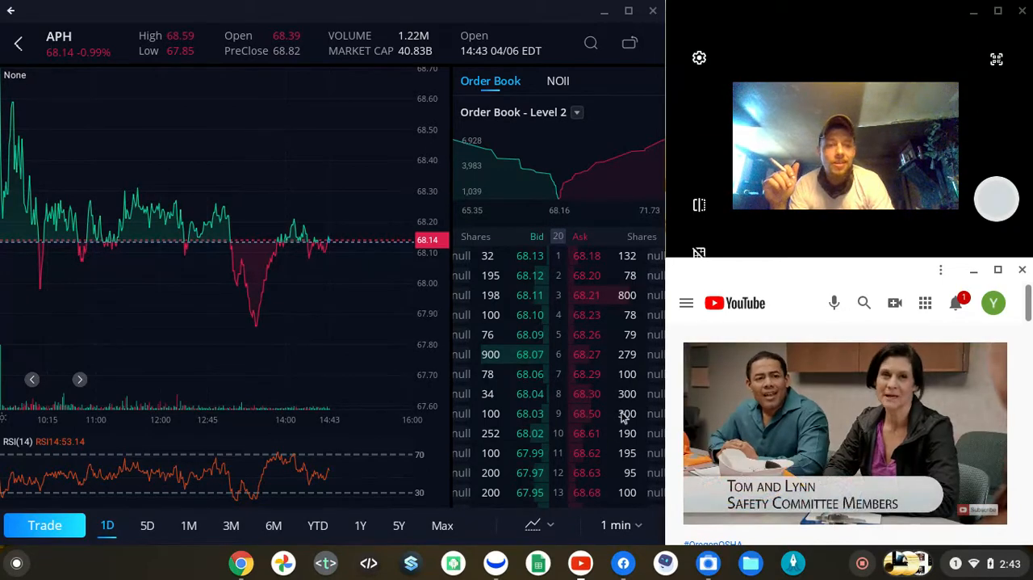
Play the Hazard Identification video up to the step 5 slide at 1:33
click(845, 431)
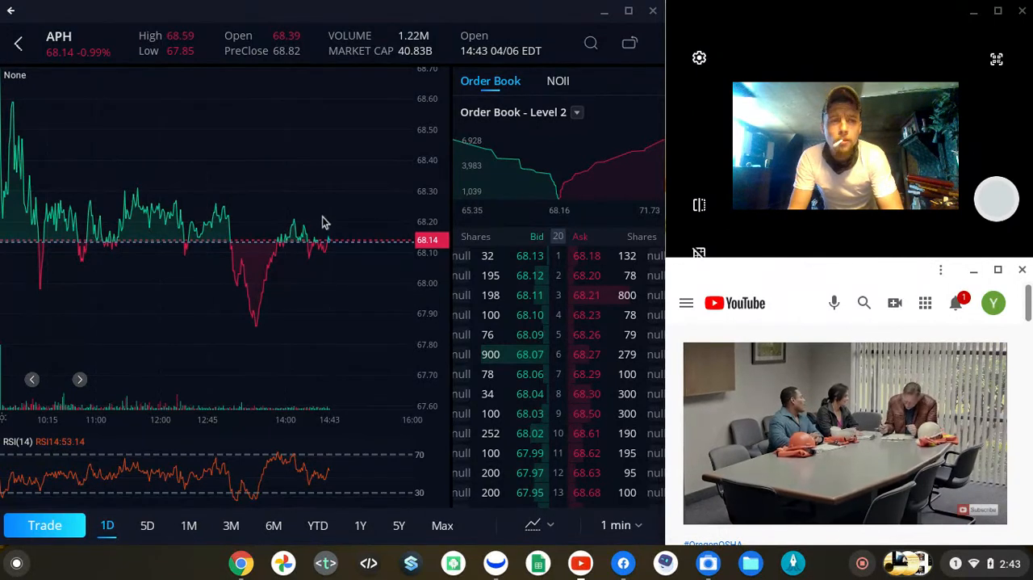
mouse_move(401, 226)
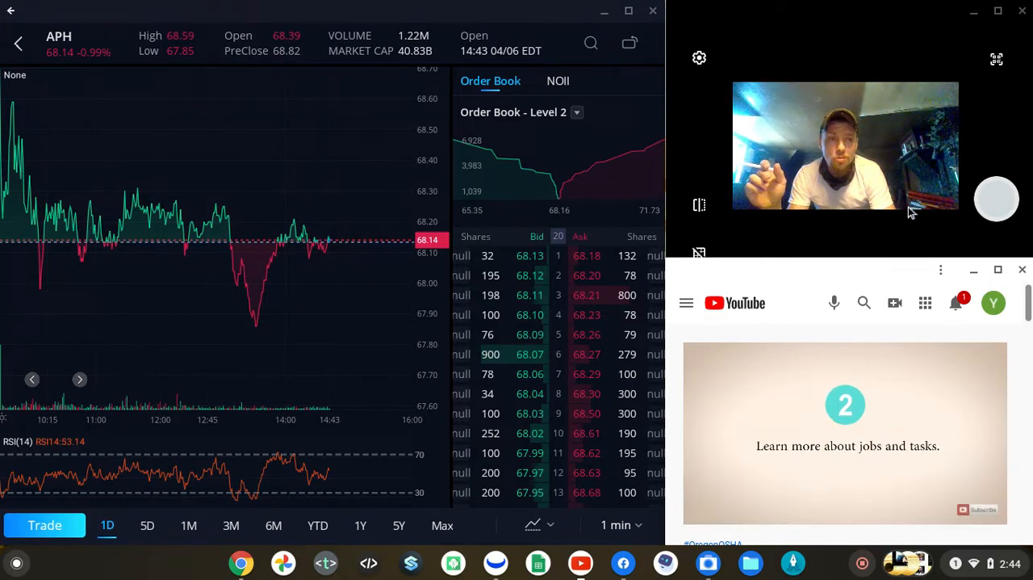
mouse_move(832, 339)
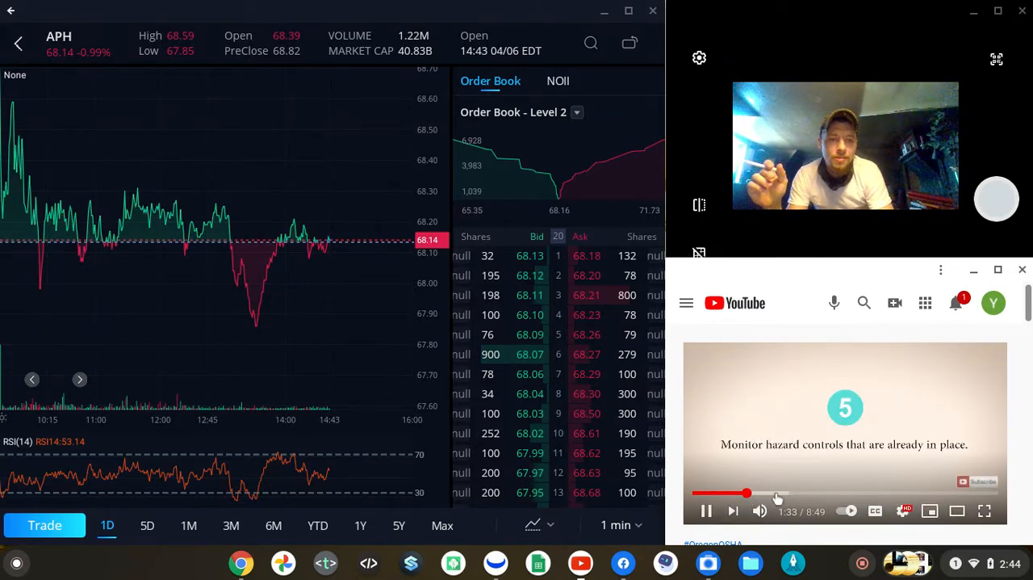
Skip ahead in the safety video and pause at 3:26 on the extinguisher checklist
click(746, 492)
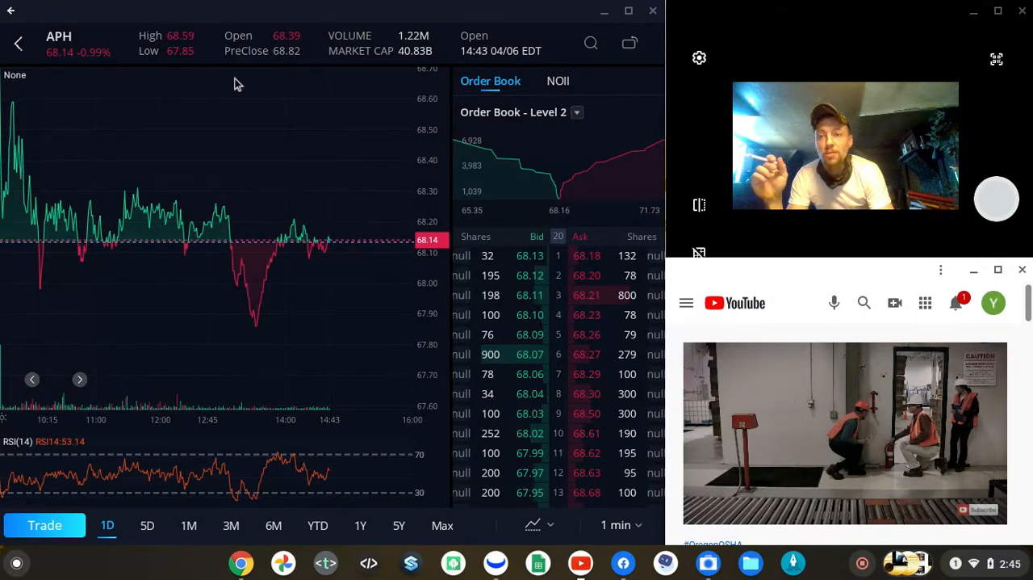
mouse_move(172, 234)
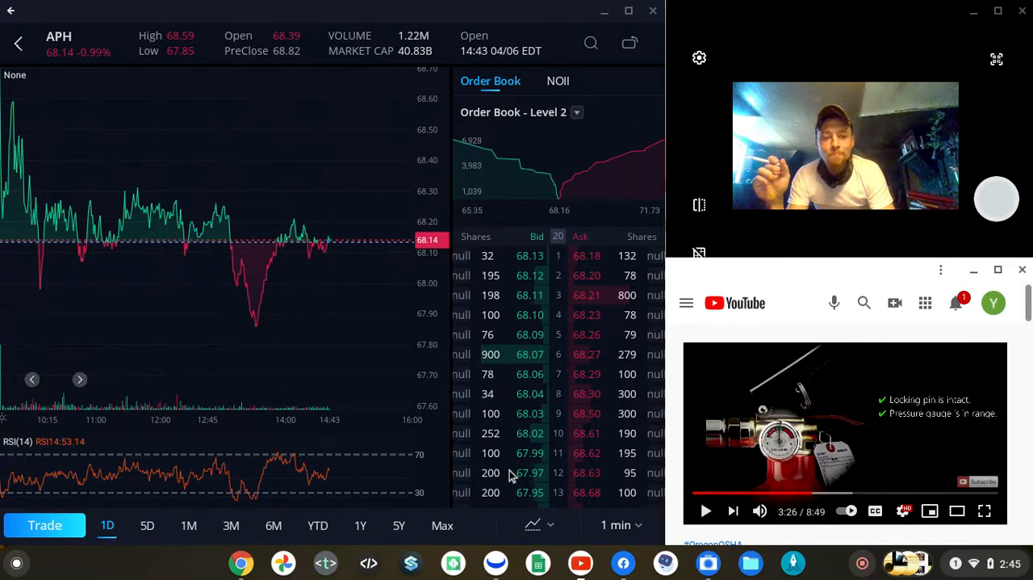
mouse_move(580, 563)
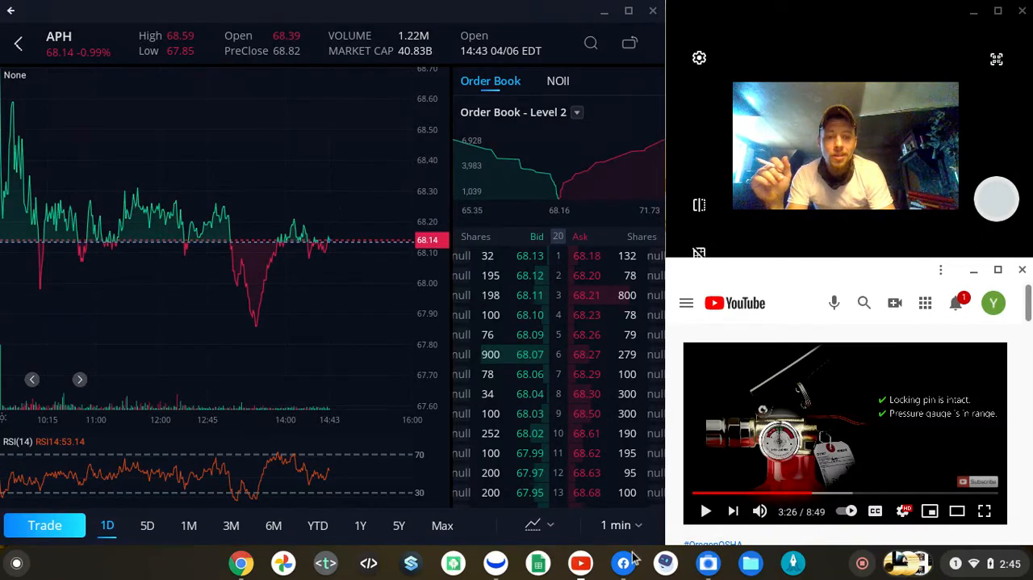
mouse_move(580, 562)
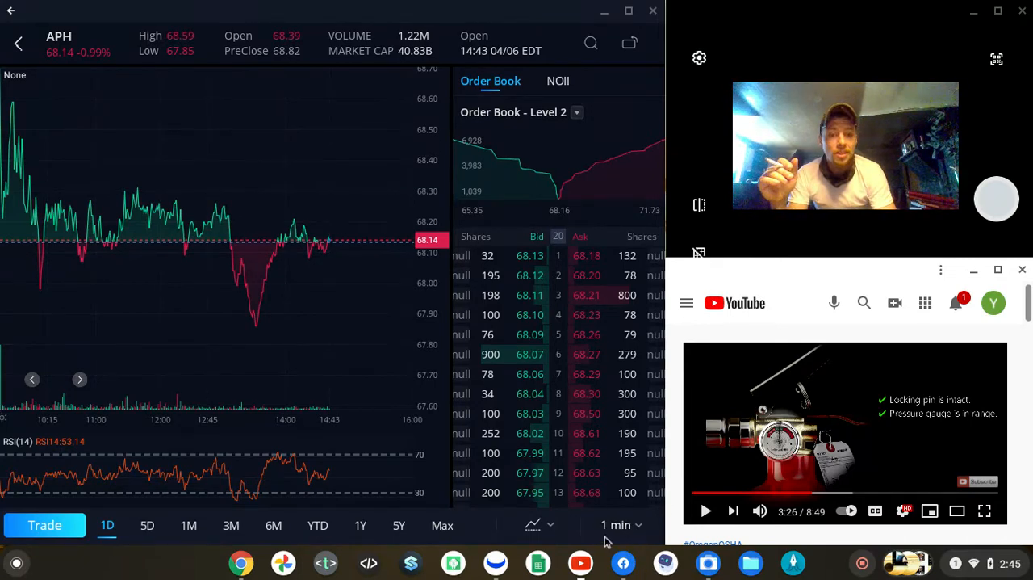
Switch to the bluestone cutting video, jump to about 4:26, and resume playback
right_click(580, 562)
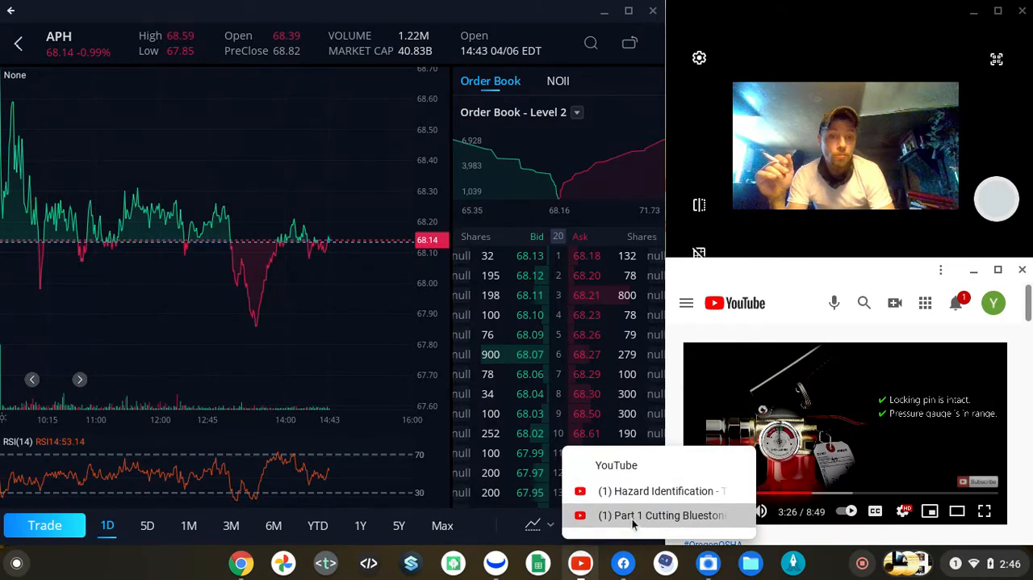
click(662, 515)
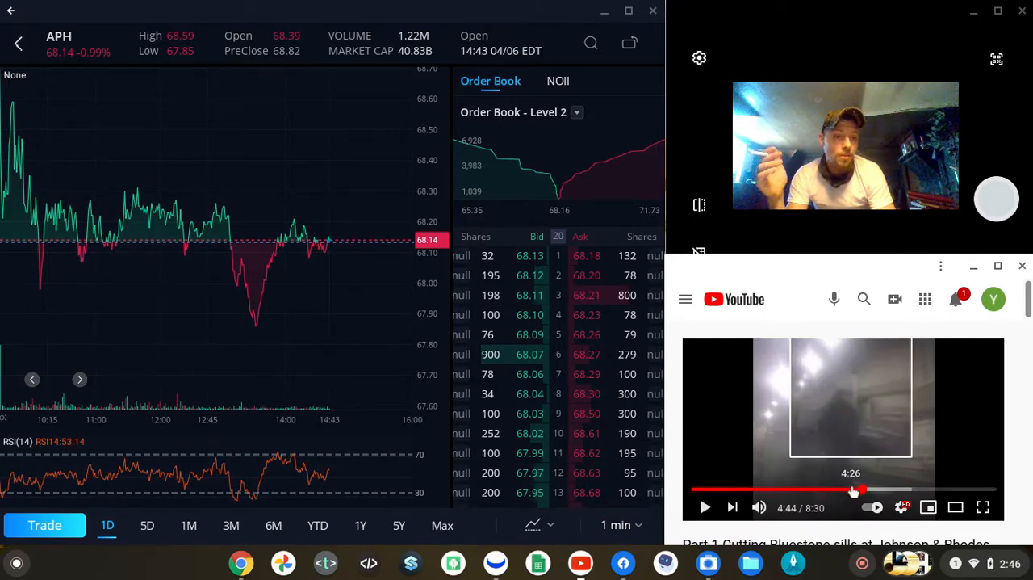
click(712, 490)
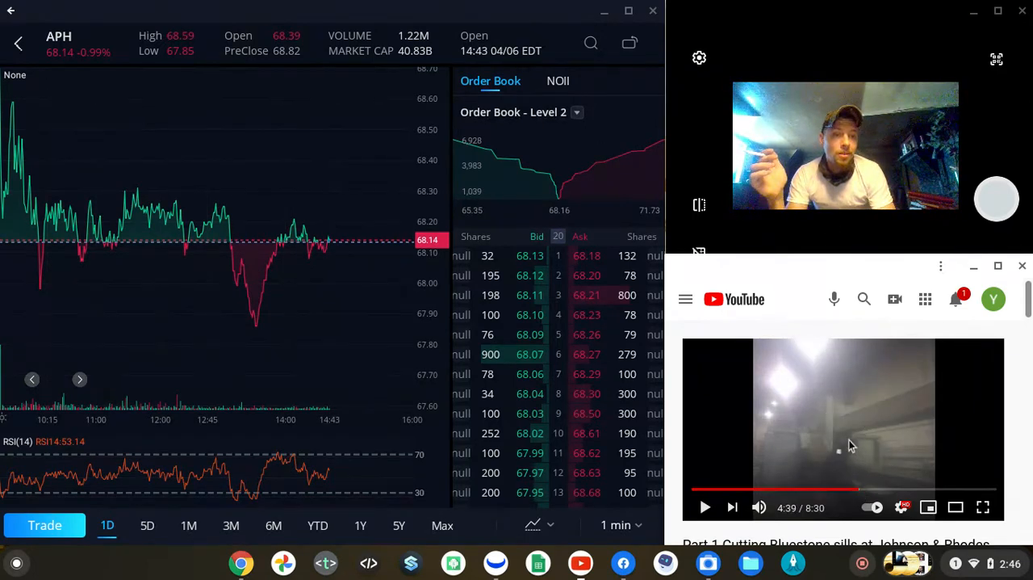
click(705, 507)
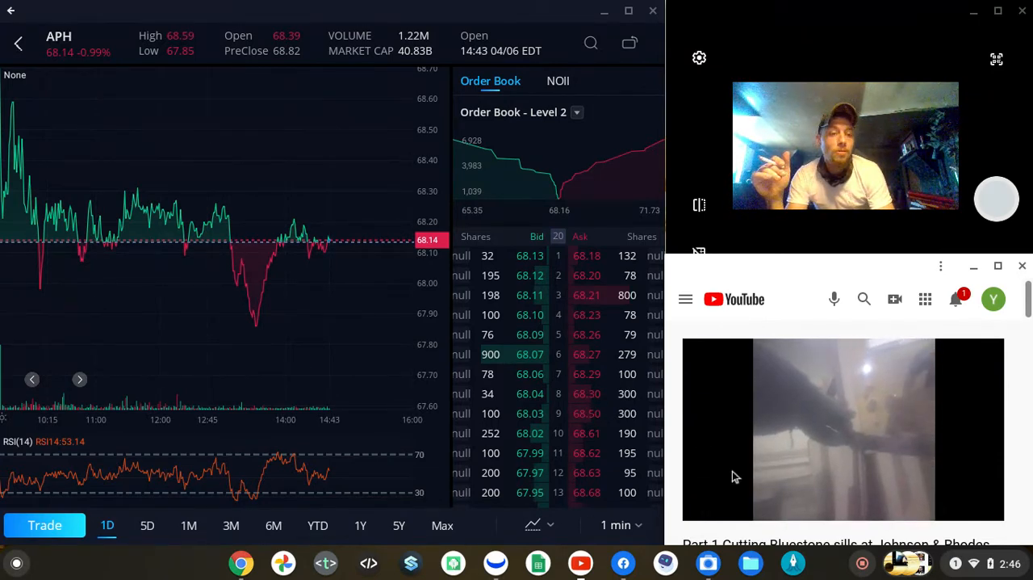
mouse_move(895, 298)
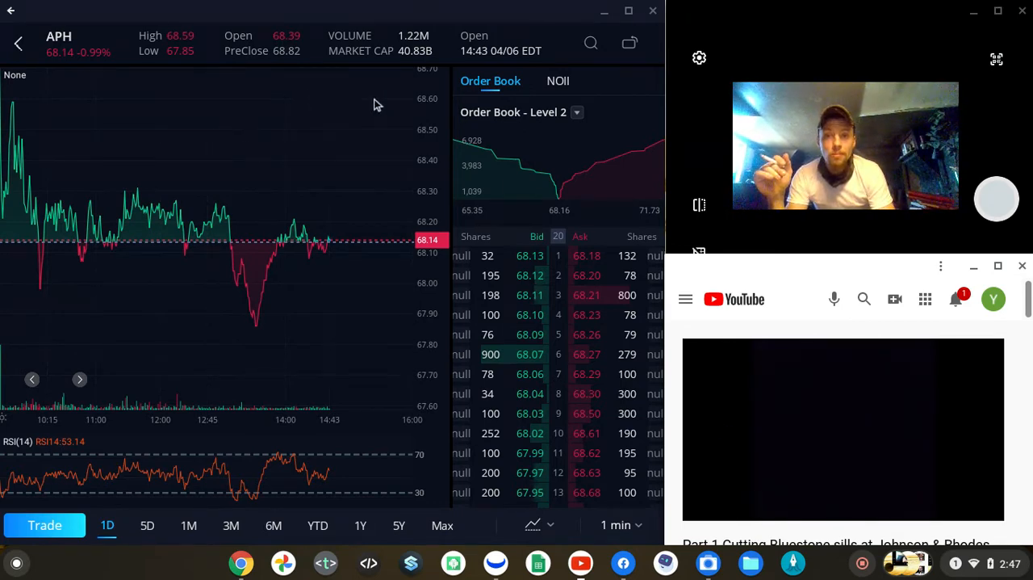
mouse_move(303, 113)
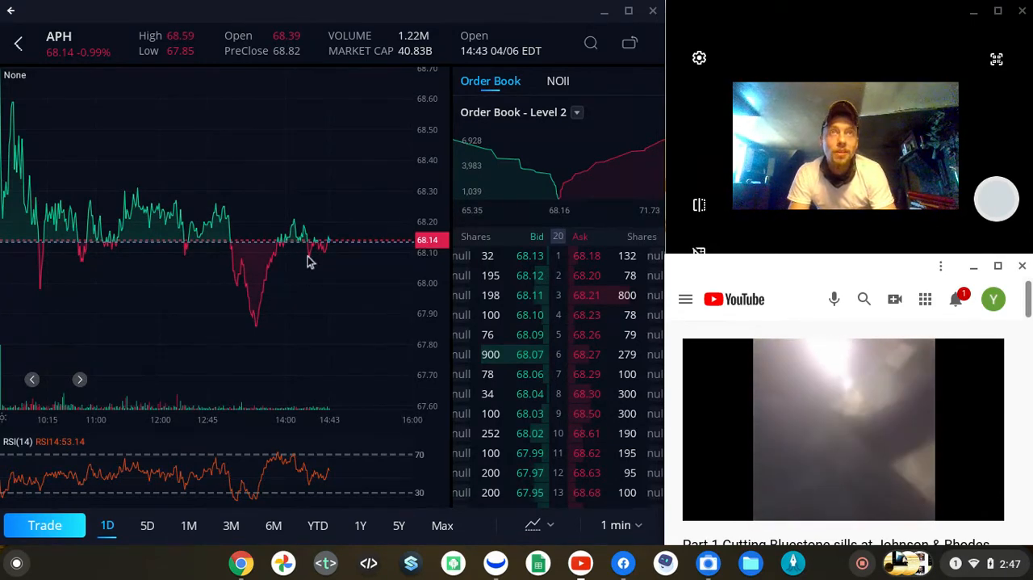
mouse_move(561, 354)
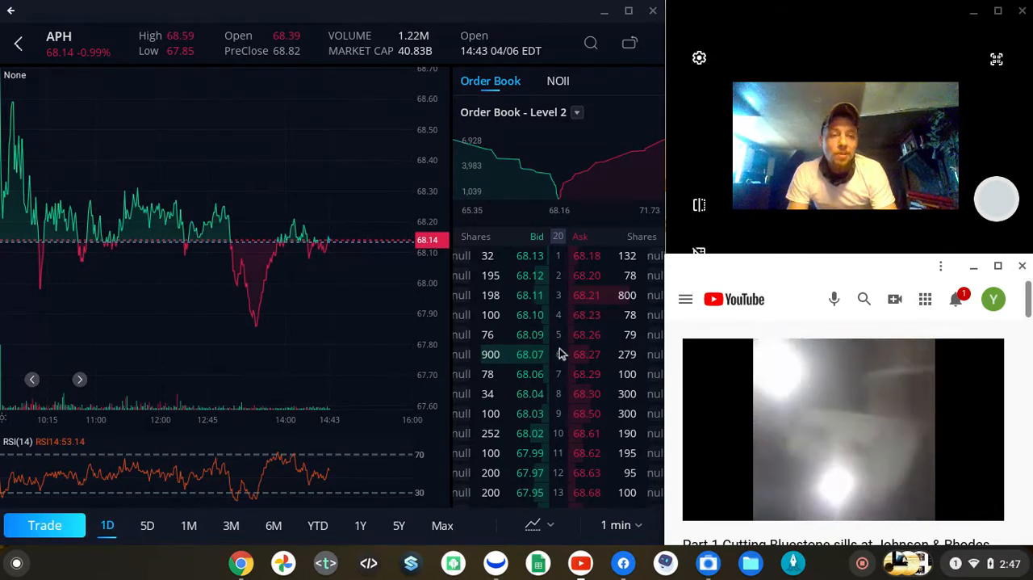
mouse_move(646, 388)
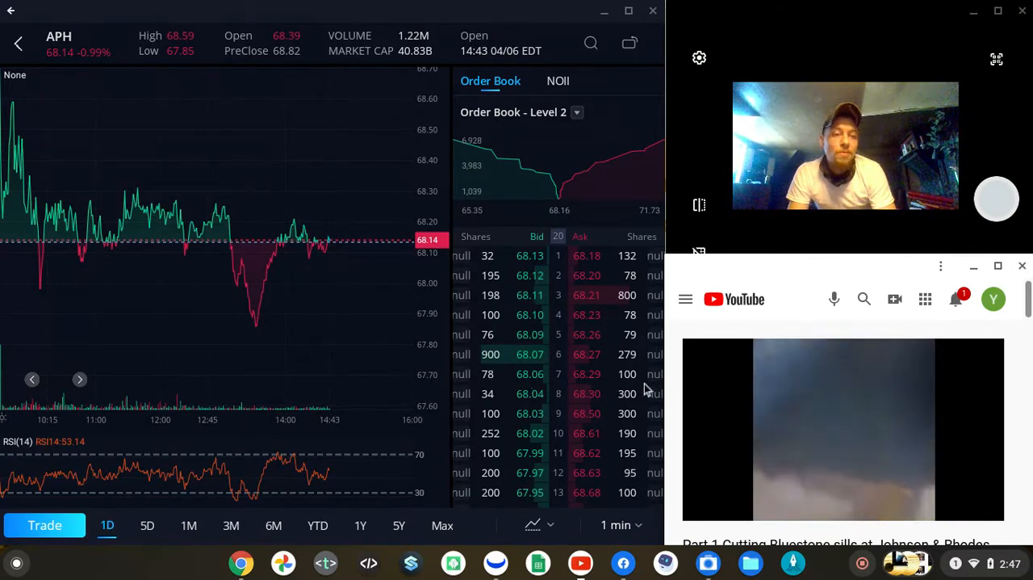
mouse_move(750, 423)
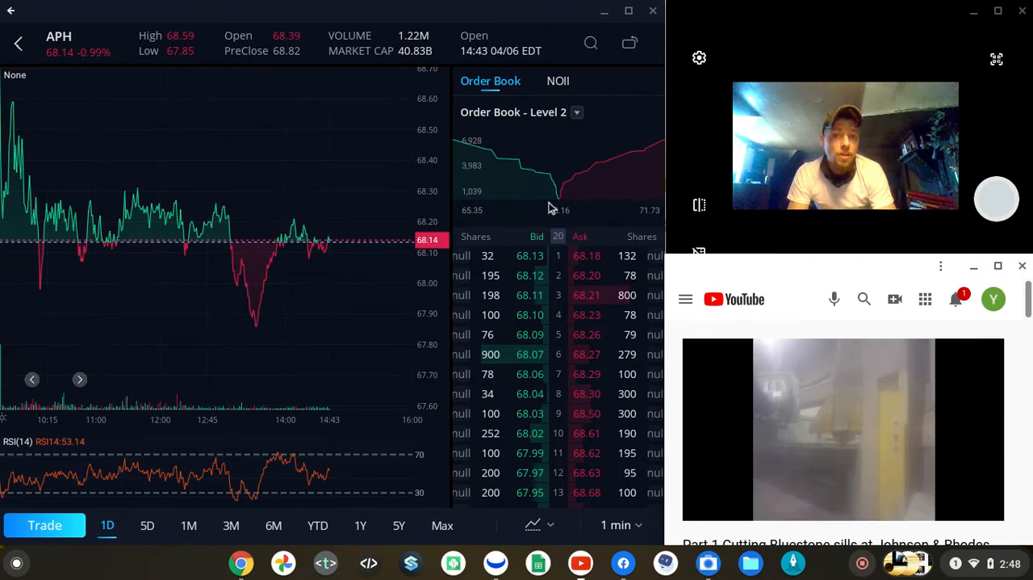
mouse_move(496, 404)
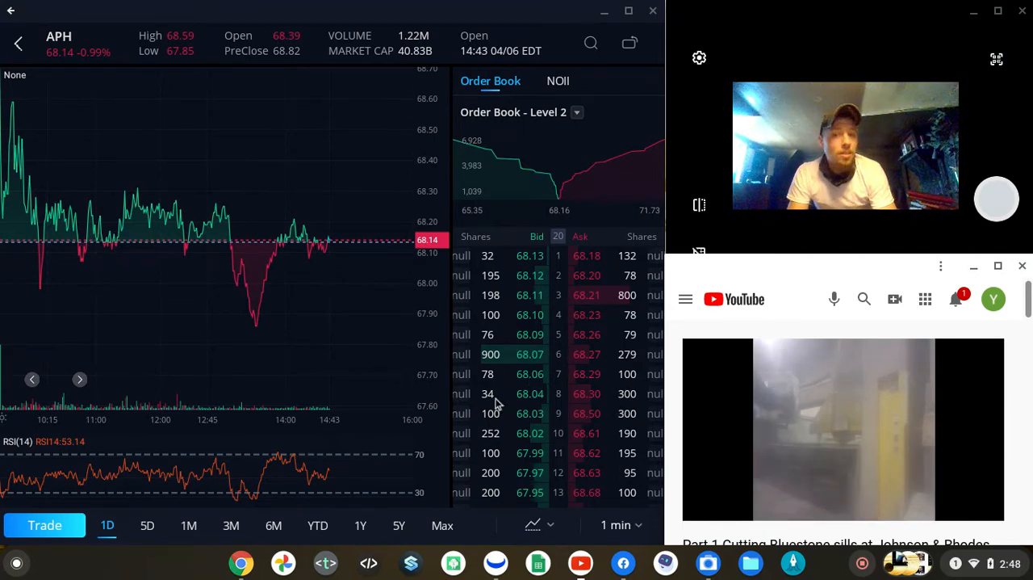
mouse_move(347, 222)
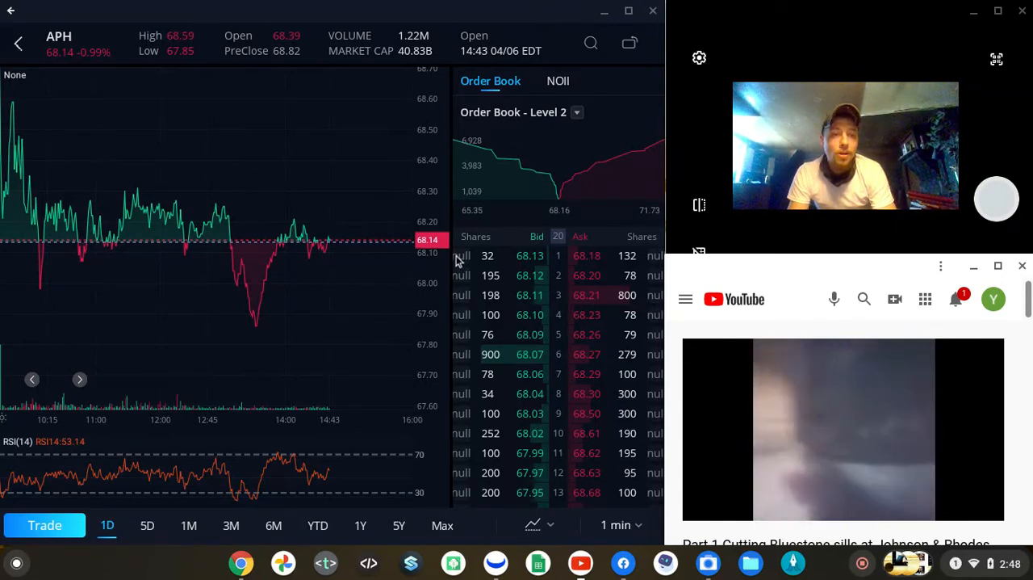
mouse_move(787, 435)
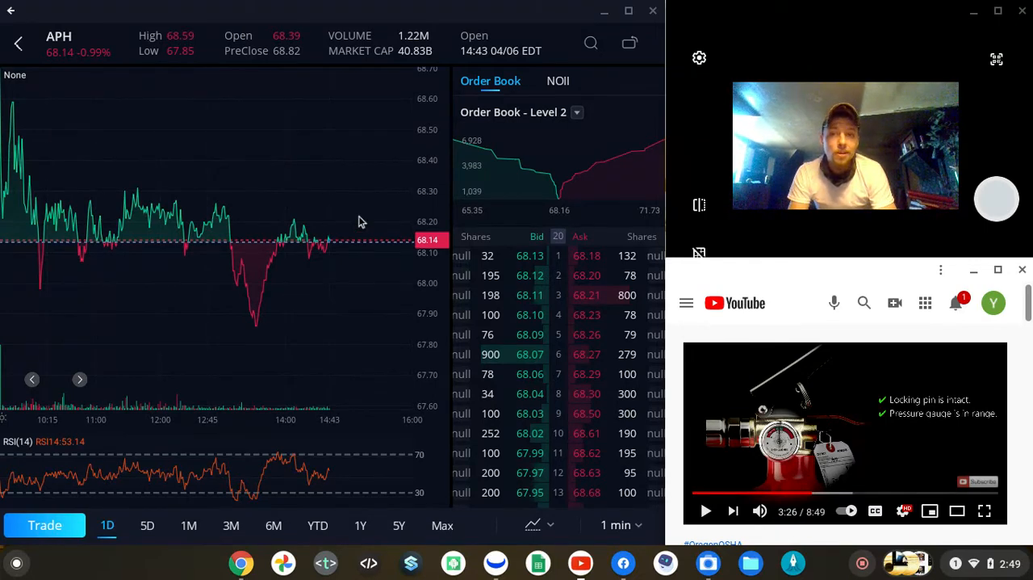
mouse_move(241, 162)
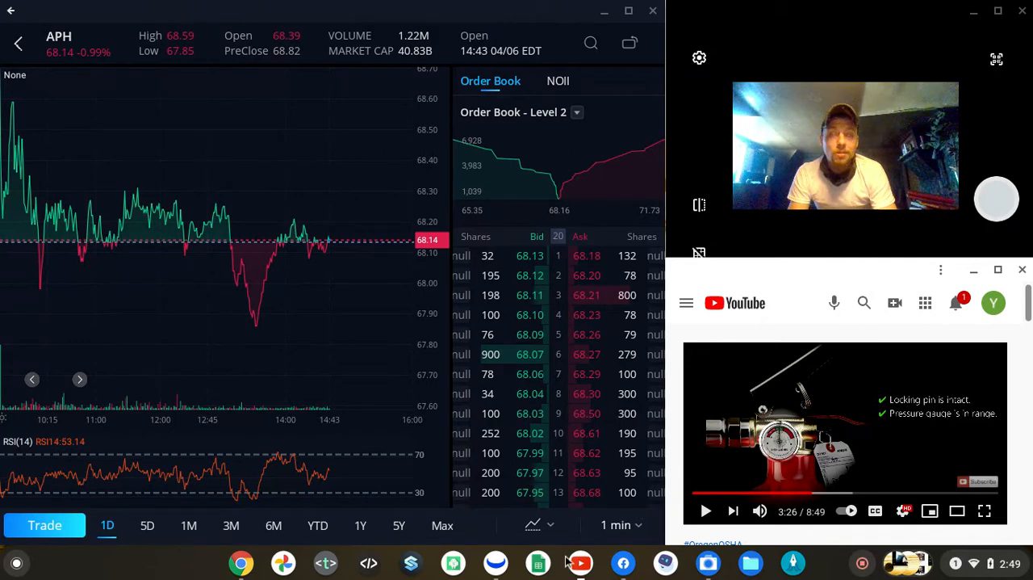
Open Facebook from the shelf alongside the trading chart to browse video clips
click(623, 563)
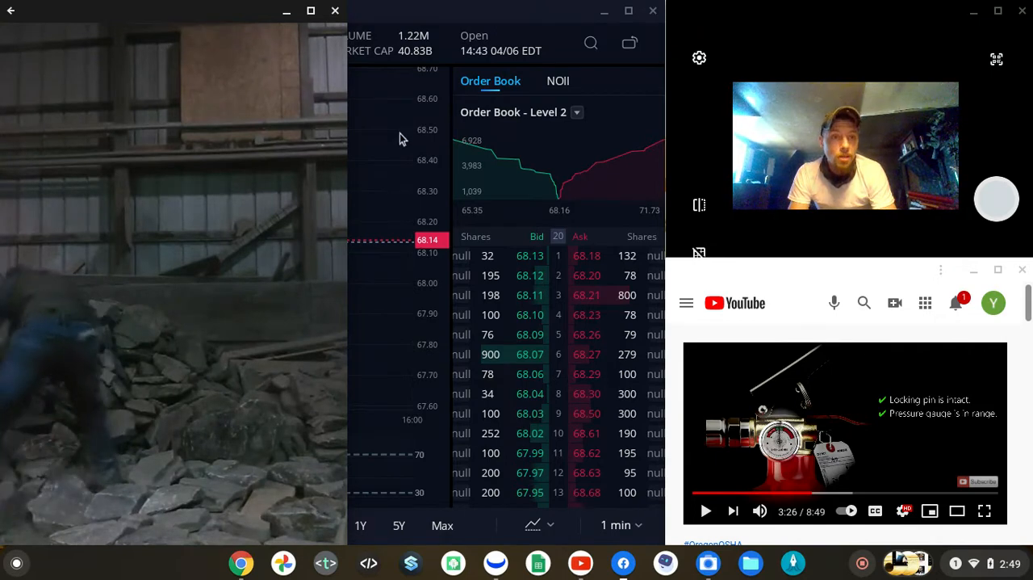
mouse_move(110, 442)
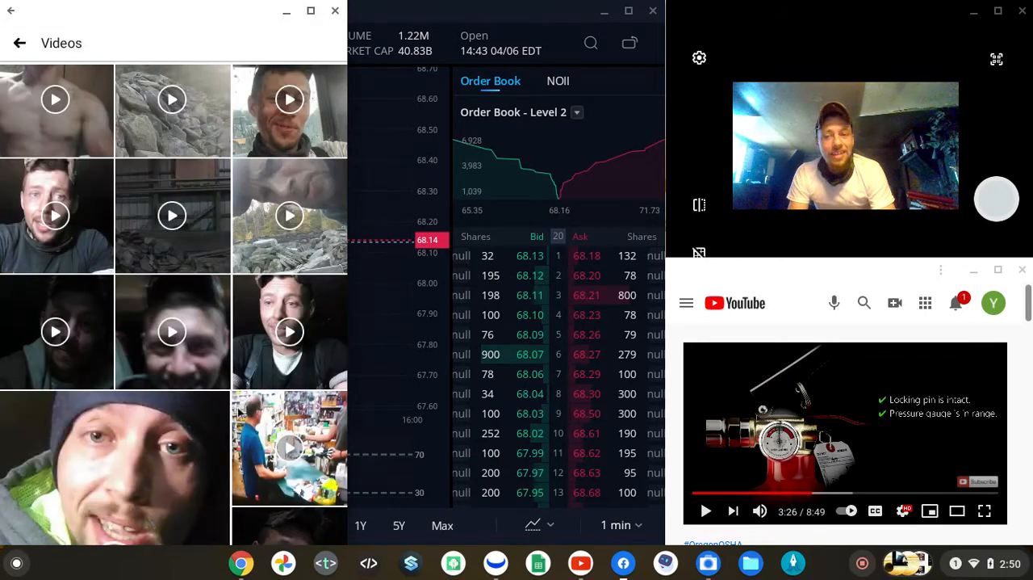
Scroll down through the Facebook Videos grid of clips
scroll(down, 3)
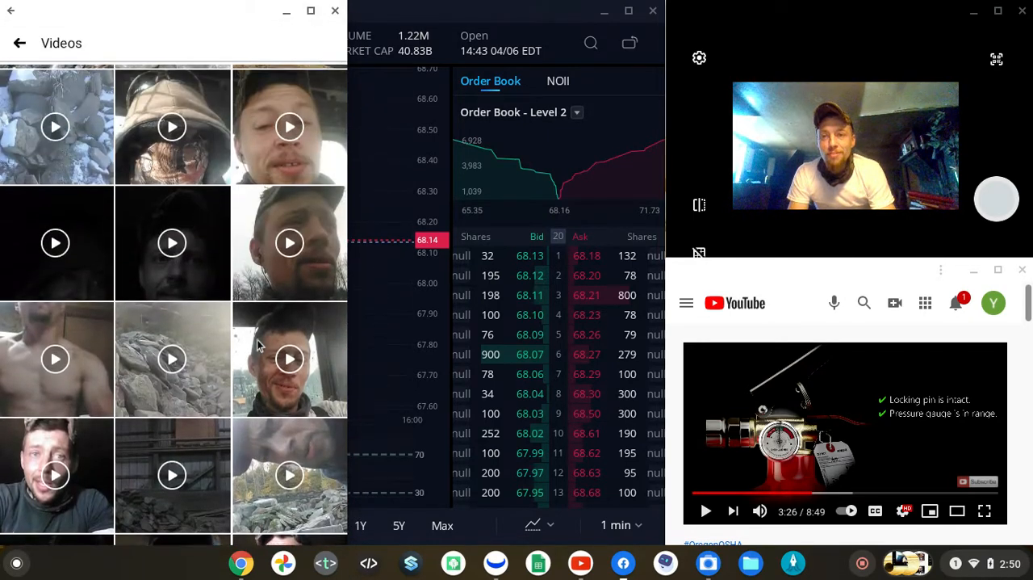
scroll(down, 3)
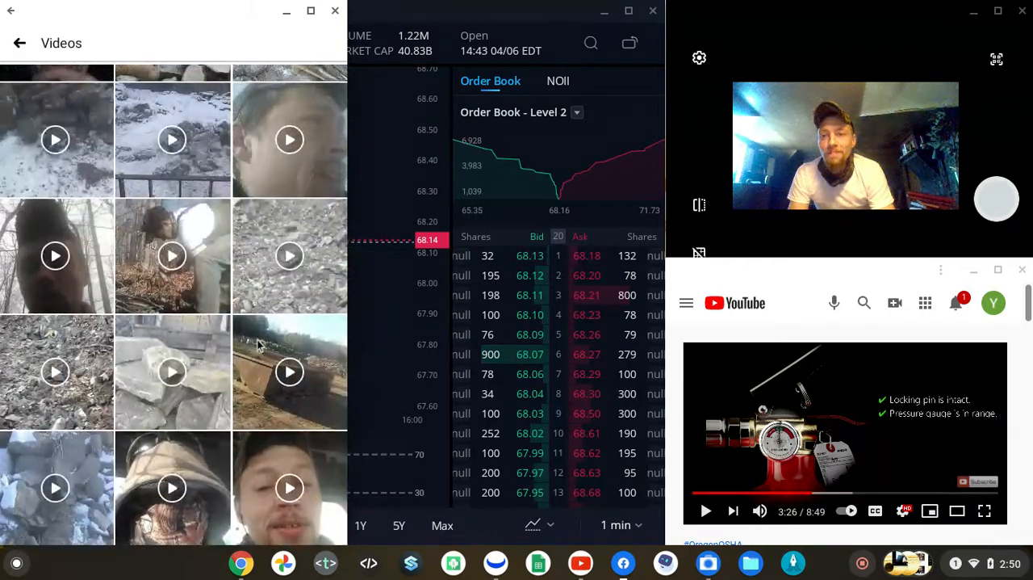
scroll(down, 3)
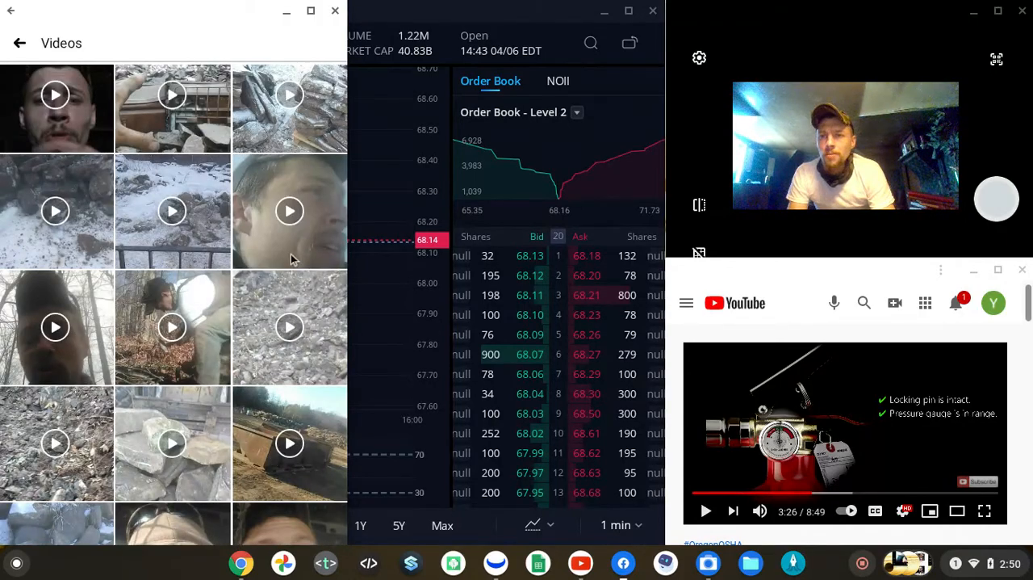
scroll(down, 3)
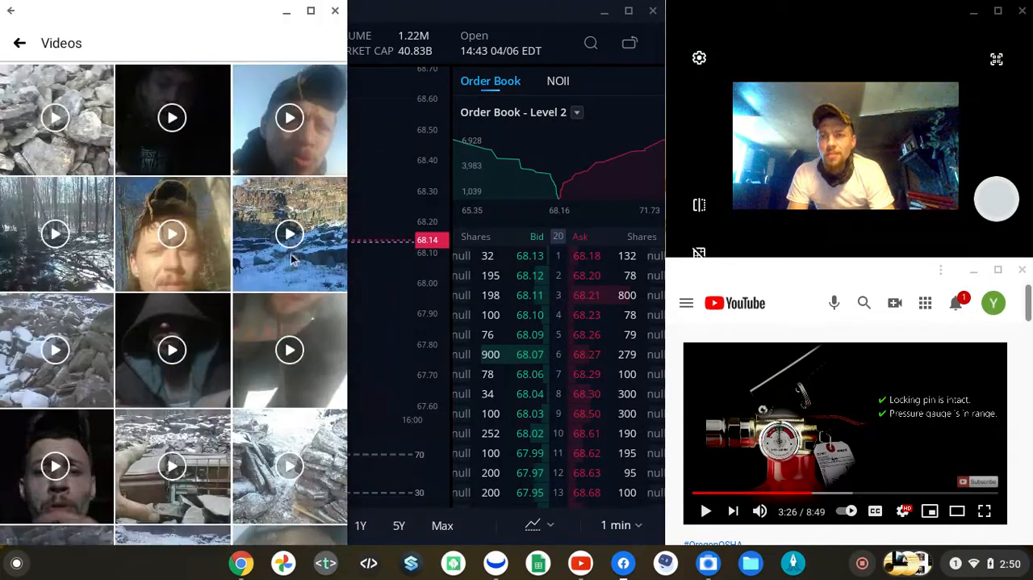
scroll(down, 3)
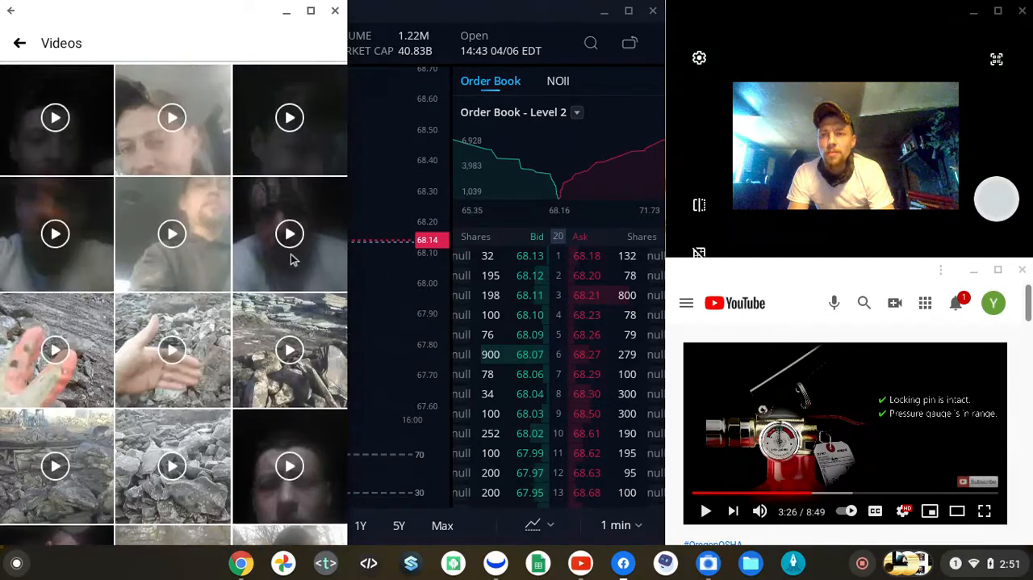
scroll(down, 3)
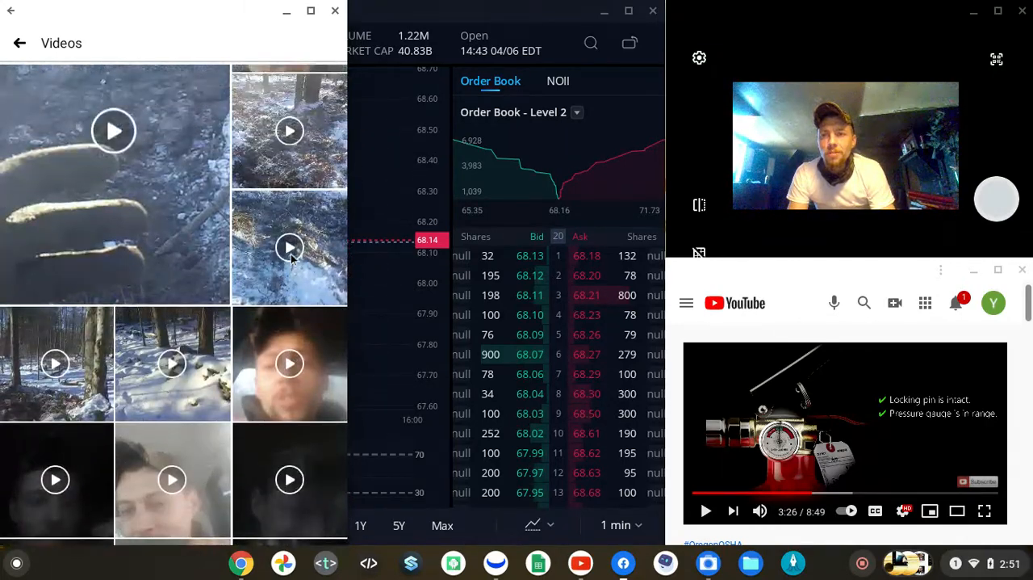
scroll(down, 3)
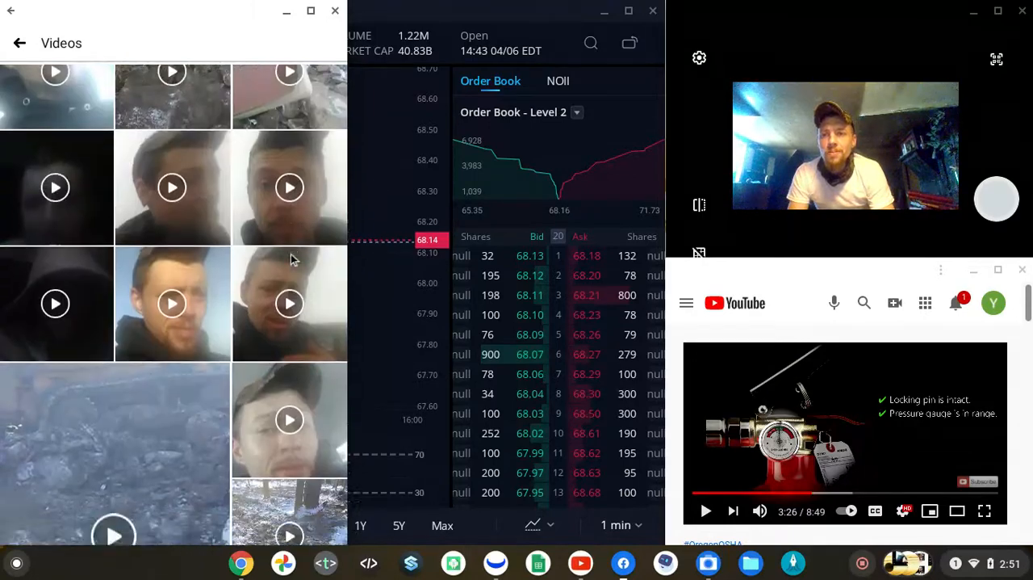
scroll(down, 3)
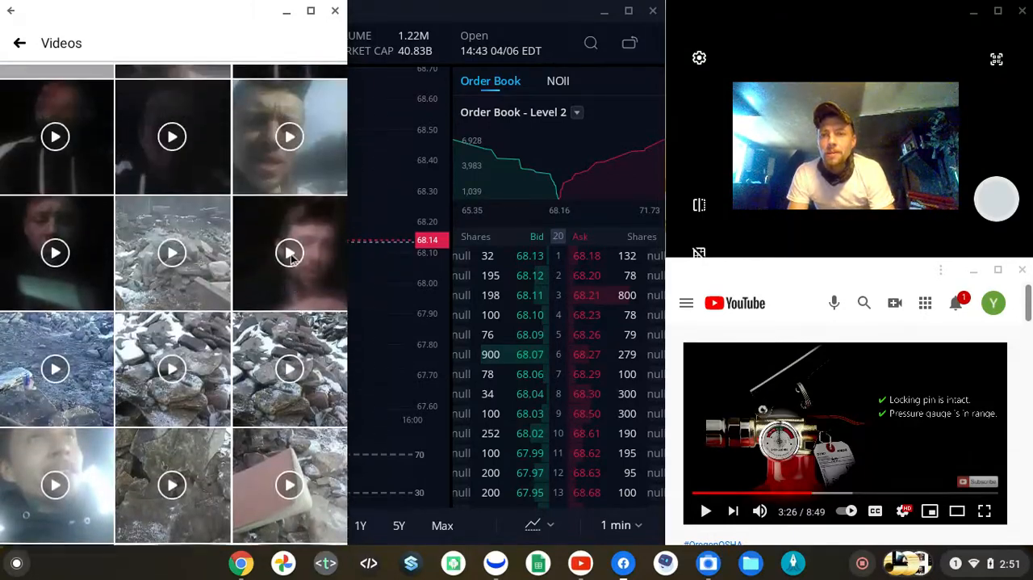
scroll(down, 3)
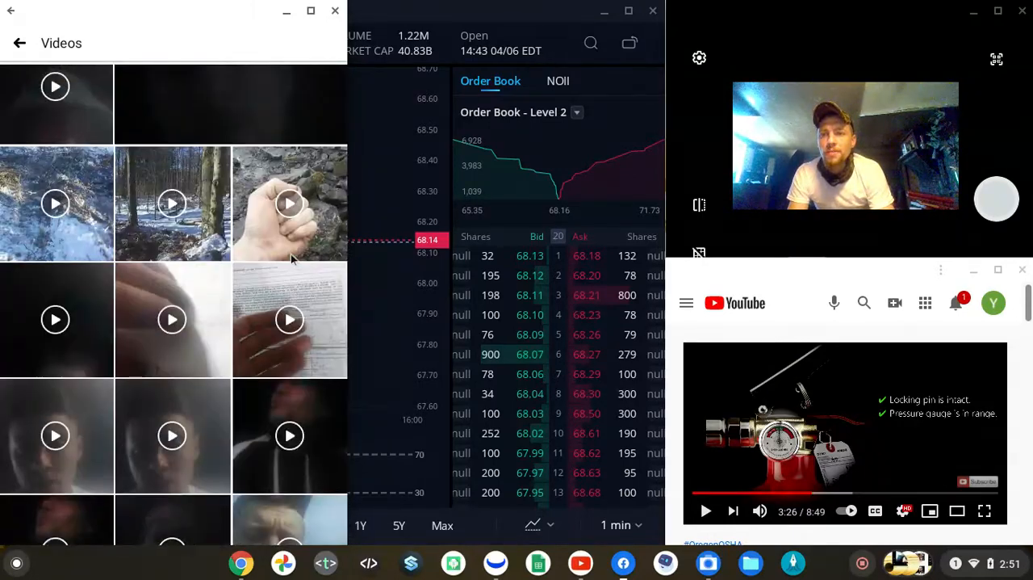
scroll(down, 3)
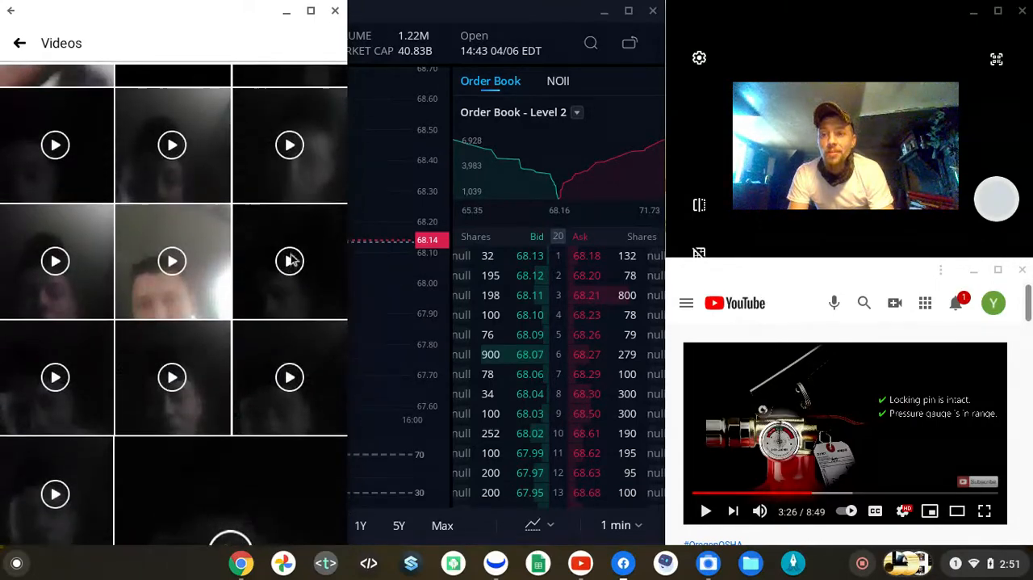
scroll(down, 3)
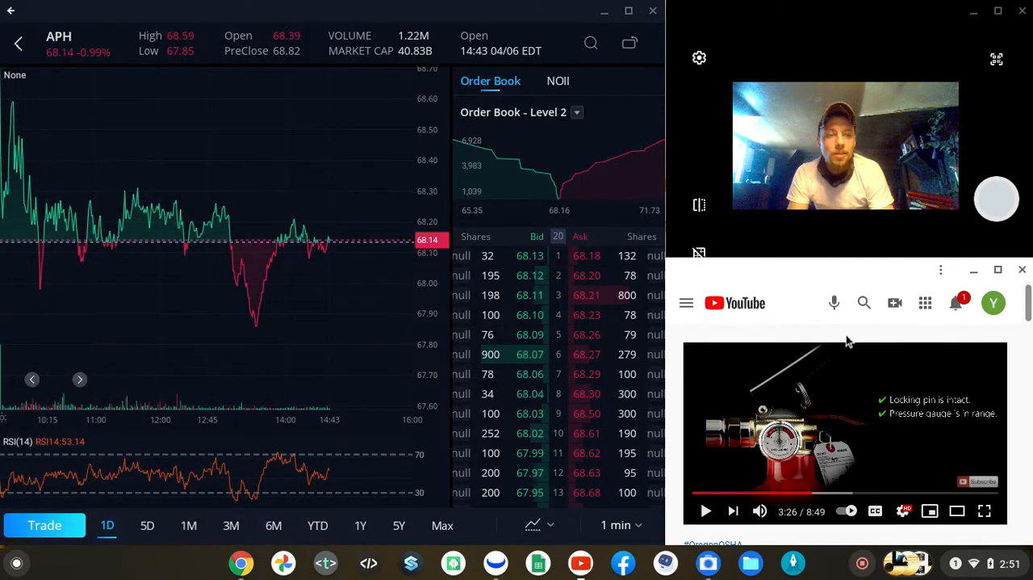
Search YouTube for 'safety inspection' and play the bluestone militia PT video
text(safety inspection)
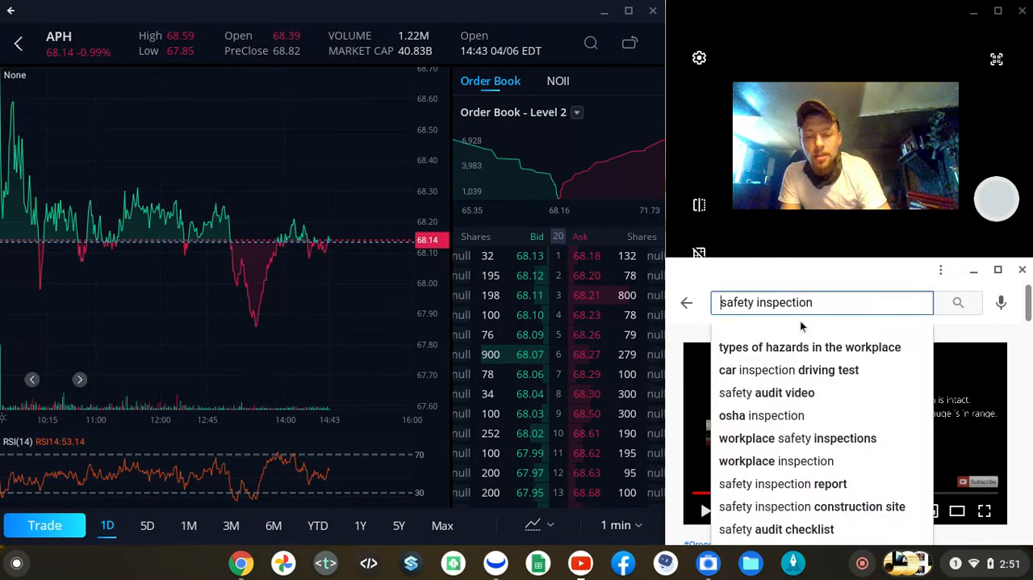
text(npmpp)
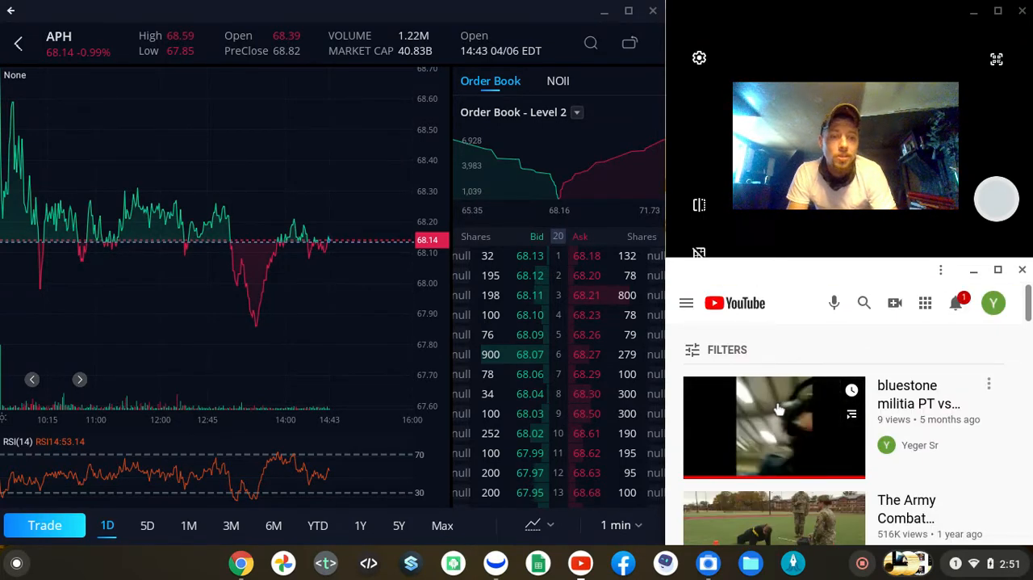
click(774, 426)
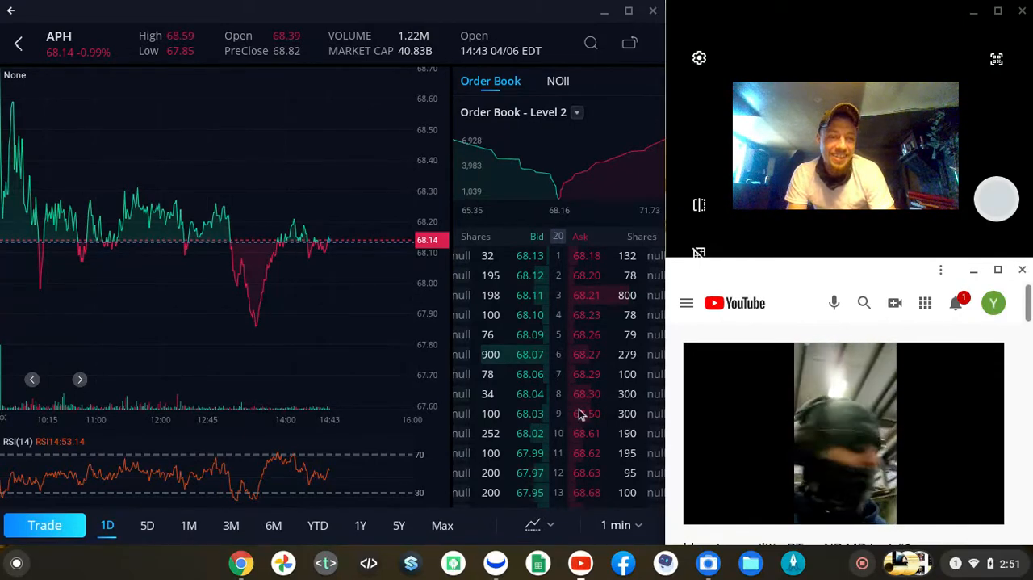
mouse_move(118, 251)
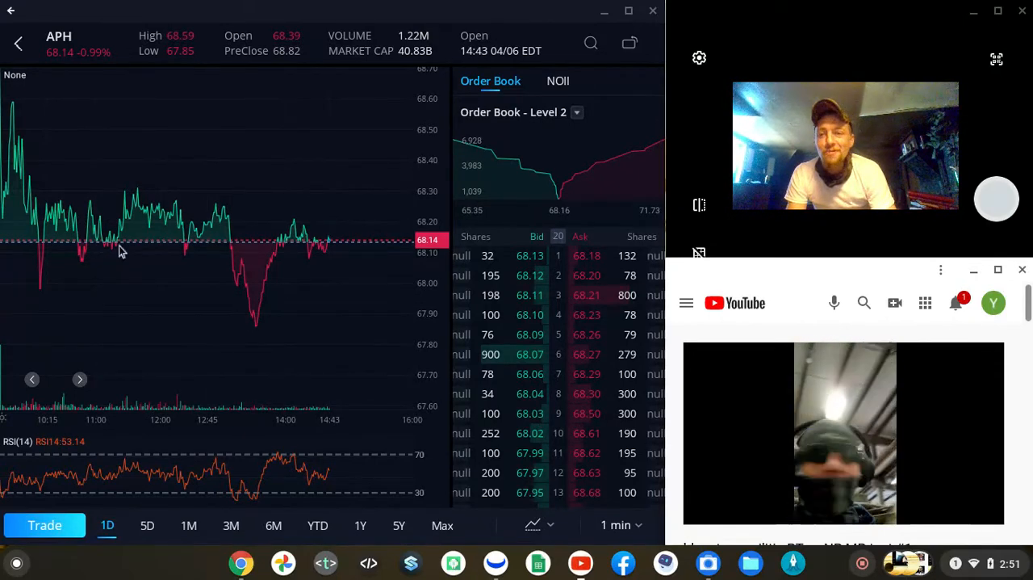